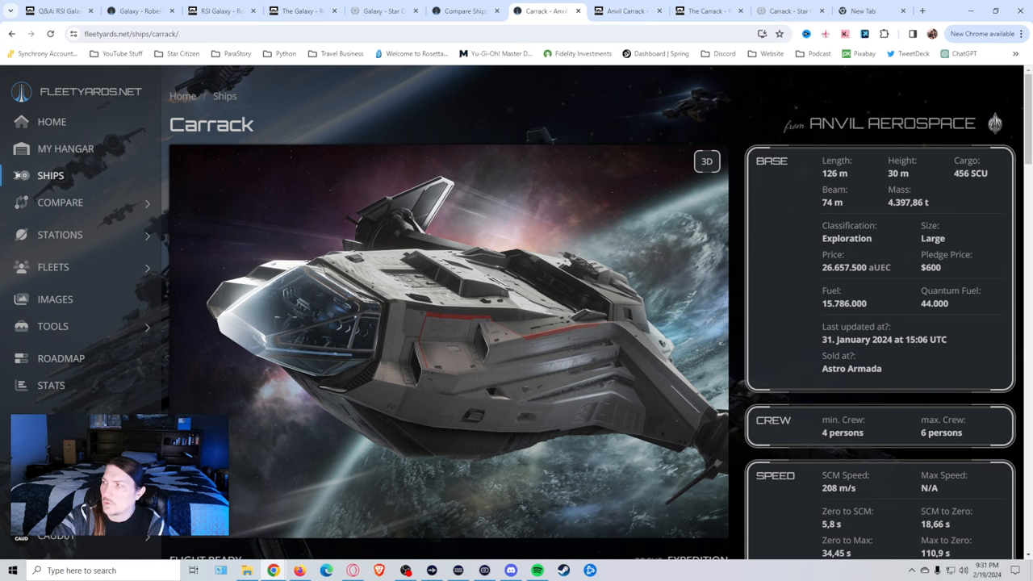
Scroll the current page, then bring up the FleetYards Galaxy ship page with its specs and blueprints
{"action": "scroll", "scroll_direction": "down", "scroll_amount": 3}
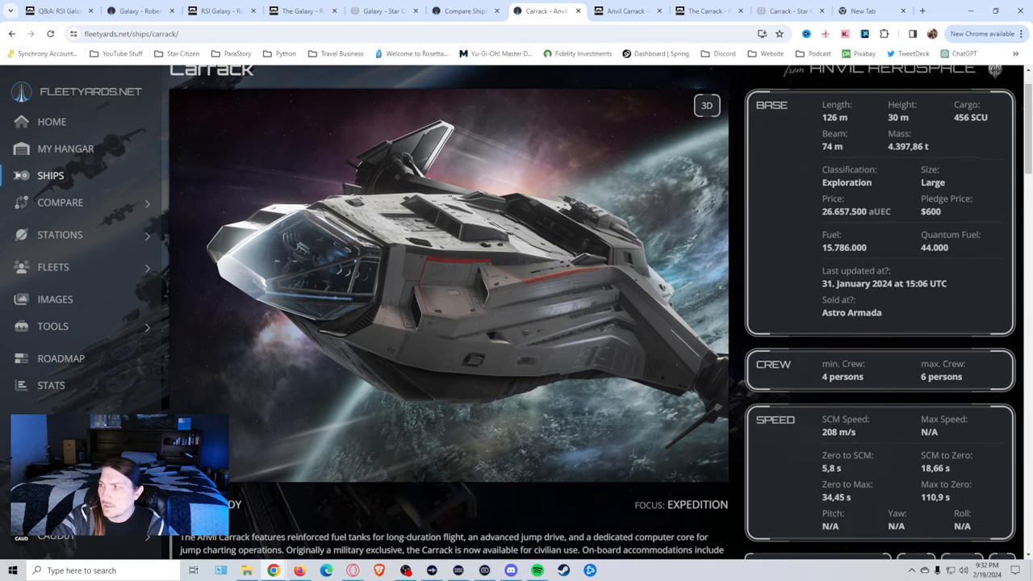
{"action": "scroll", "scroll_direction": "down", "scroll_amount": 3}
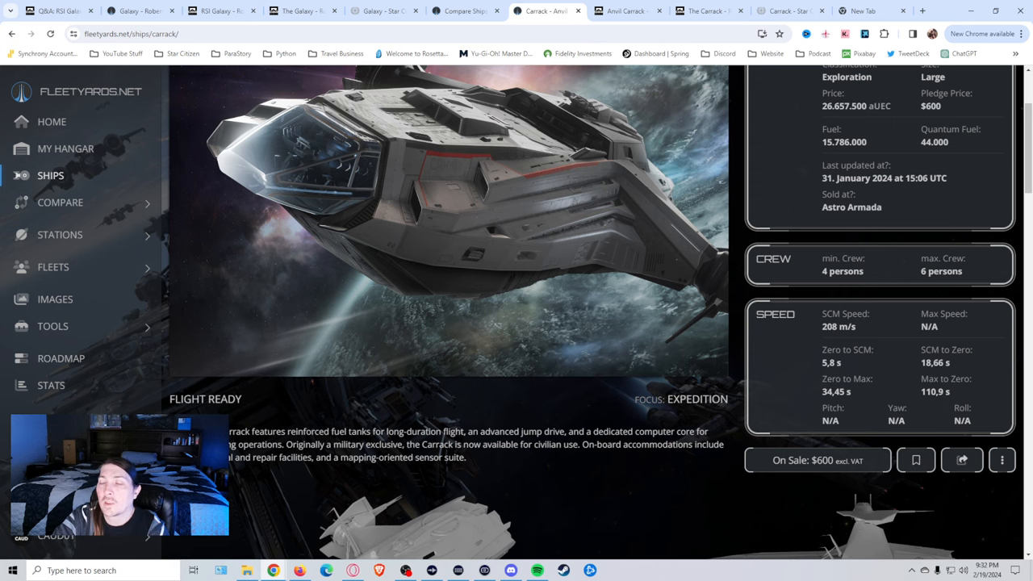
{"action": "scroll", "scroll_direction": "down", "scroll_amount": 3}
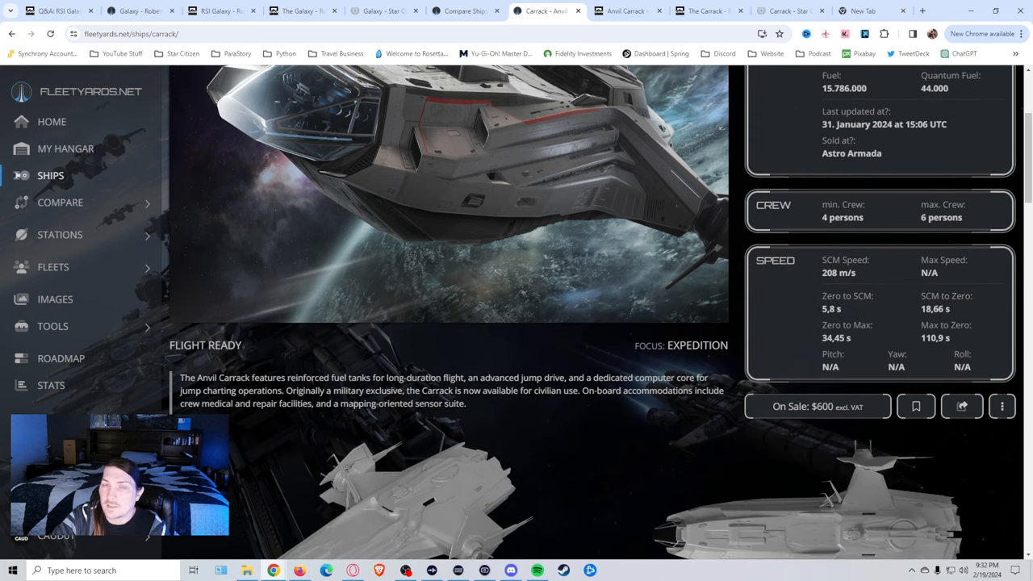
{"action": "scroll", "scroll_direction": "up", "scroll_amount": 3}
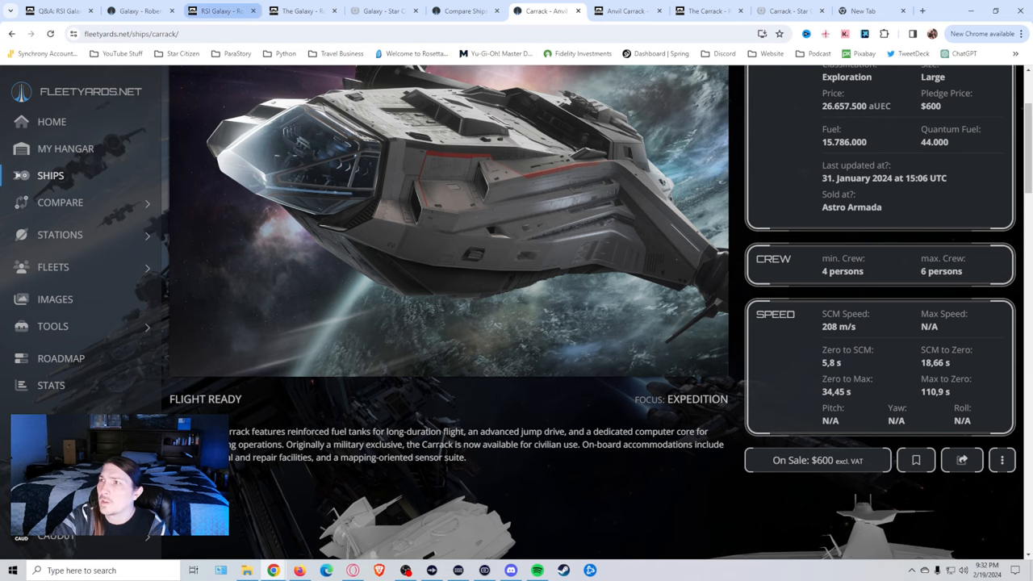
{"action": "left_click", "coordinate": [137, 10]}
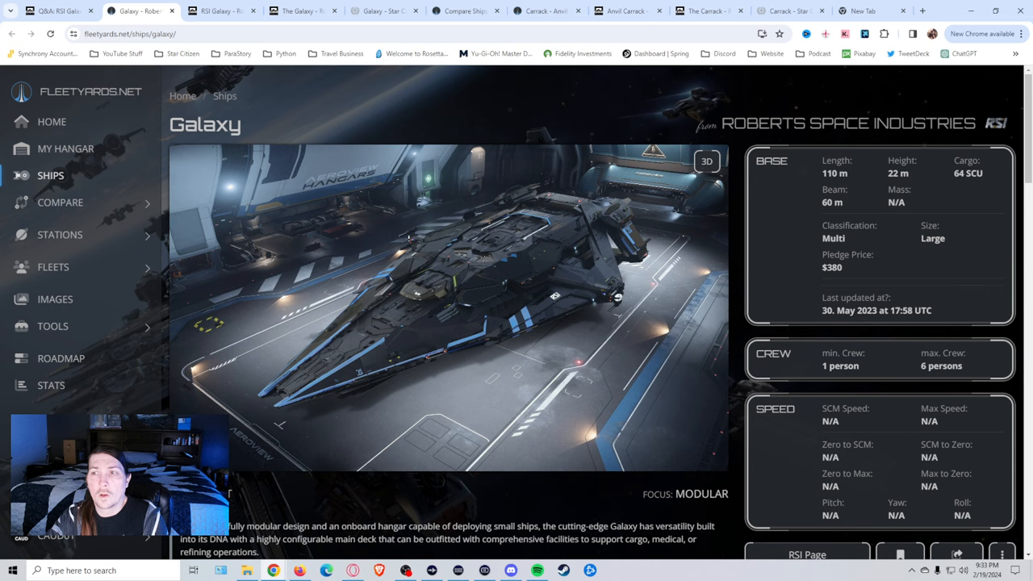
Review the Galaxy's paints and modules, then show the Carrack vs Galaxy comparison
{"action": "scroll", "scroll_direction": "down", "scroll_amount": 3}
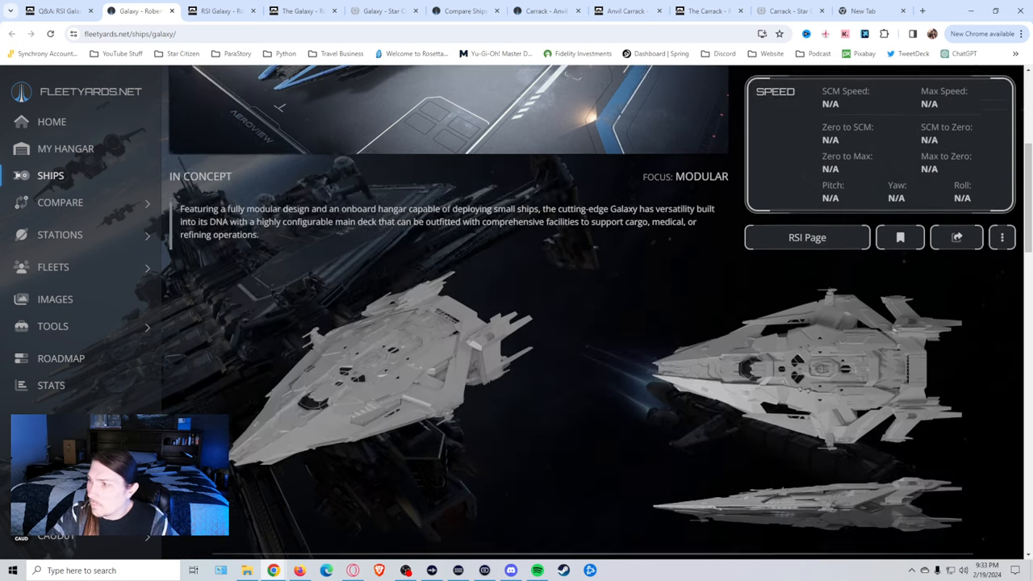
{"action": "scroll", "scroll_direction": "down", "scroll_amount": 3}
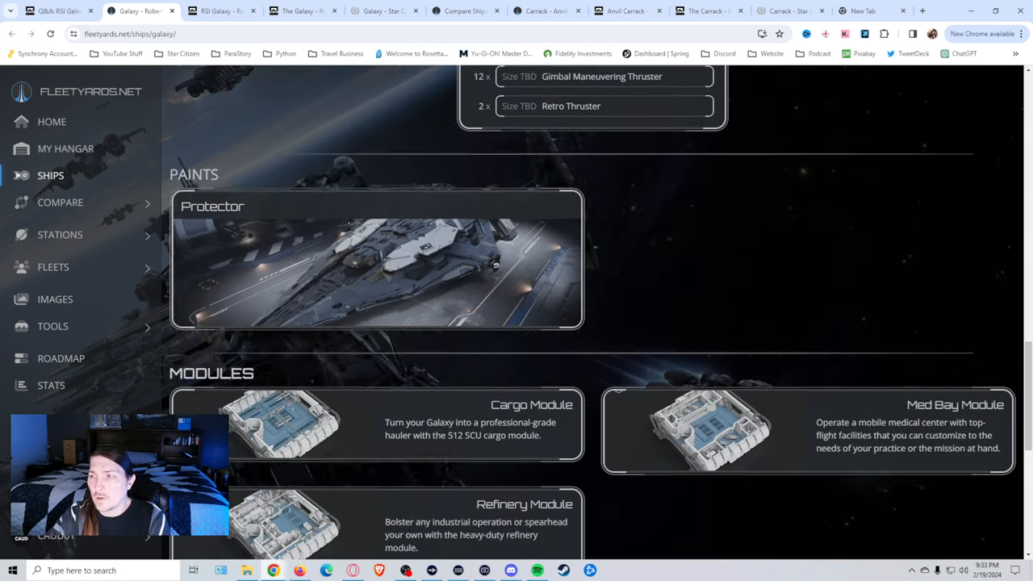
{"action": "scroll", "scroll_direction": "down", "scroll_amount": 3}
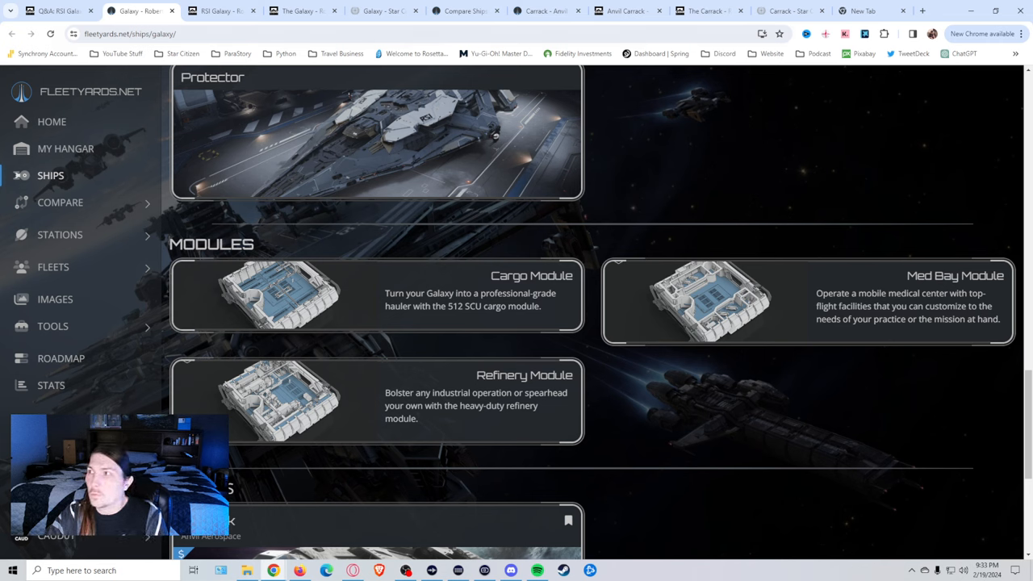
{"action": "left_click", "coordinate": [547, 11]}
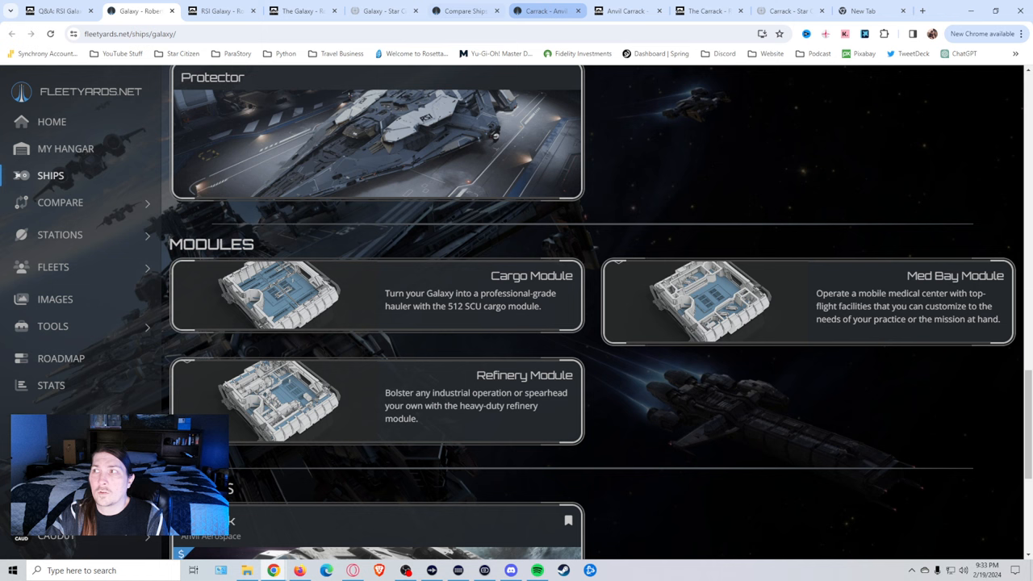
{"action": "left_click", "coordinate": [464, 11]}
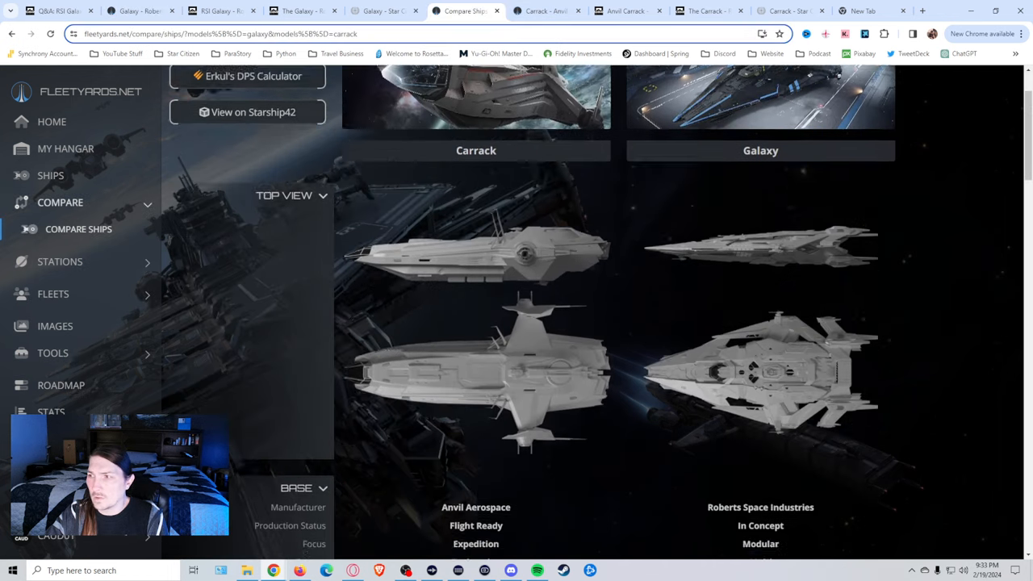
Scroll the comparison to crew and speed stats: Carrack SCM Speed 208 m/s versus Galaxy N/A
{"action": "scroll", "scroll_direction": "down", "scroll_amount": 3}
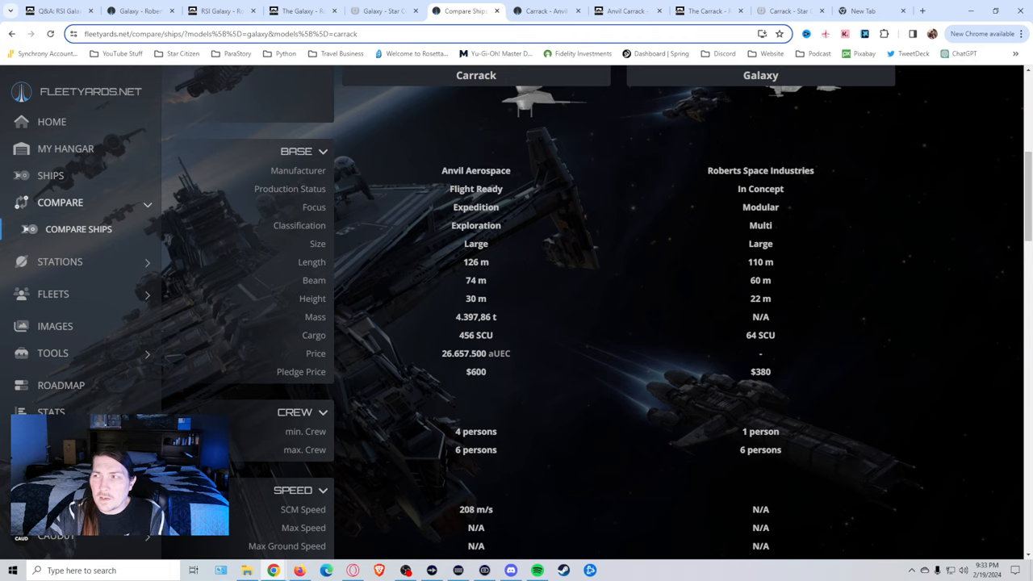
{"action": "scroll", "scroll_direction": "up", "scroll_amount": 3}
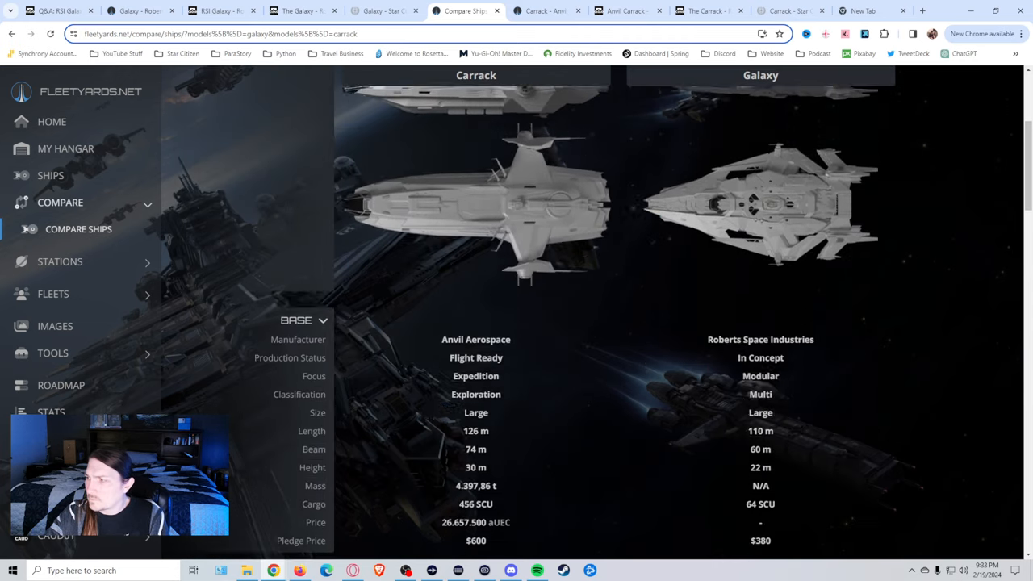
{"action": "scroll", "scroll_direction": "down", "scroll_amount": 3}
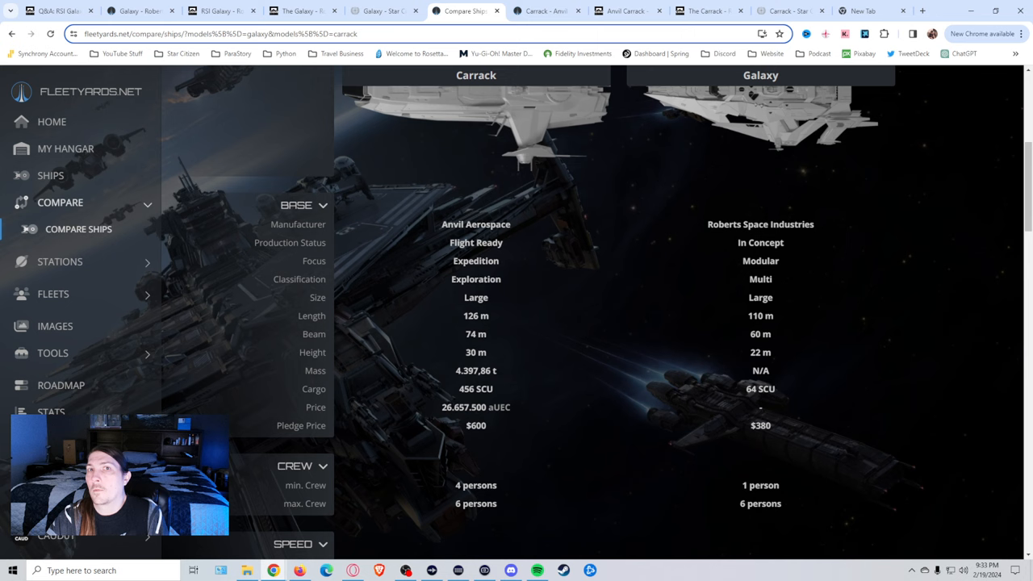
{"action": "scroll", "scroll_direction": "down", "scroll_amount": 3}
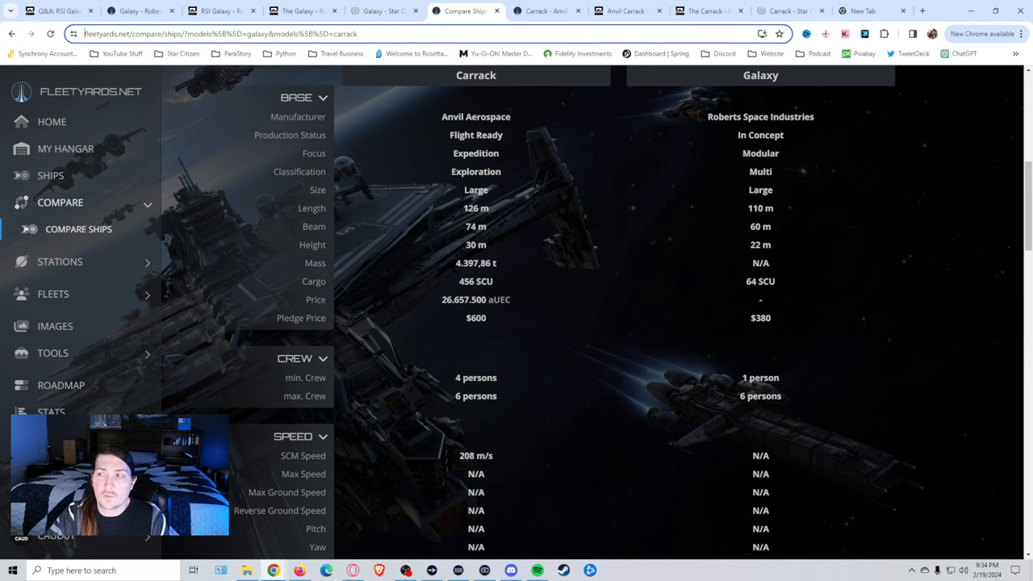
{"action": "scroll", "scroll_direction": "down", "scroll_amount": 3}
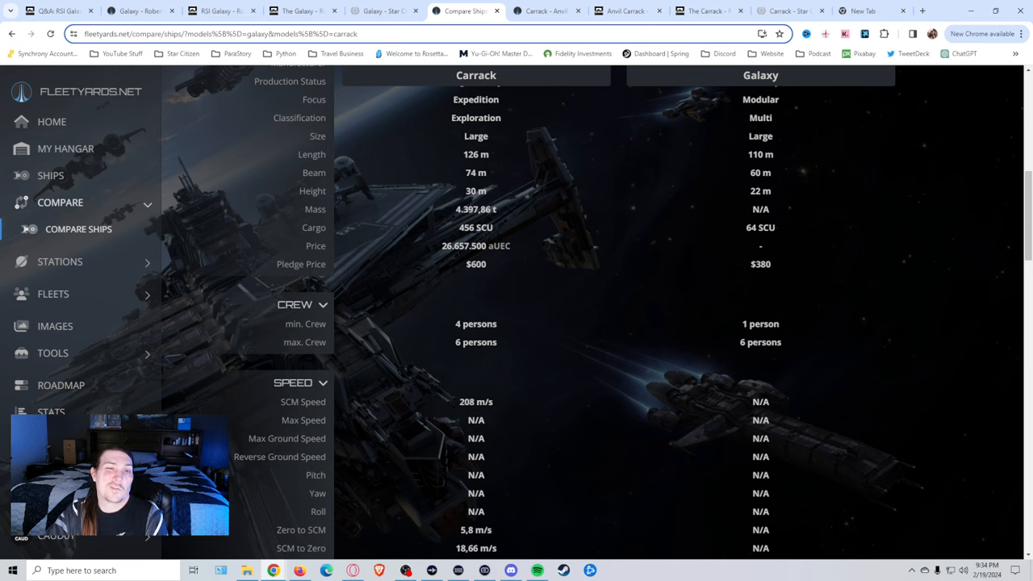
{"action": "scroll", "scroll_direction": "down", "scroll_amount": 3}
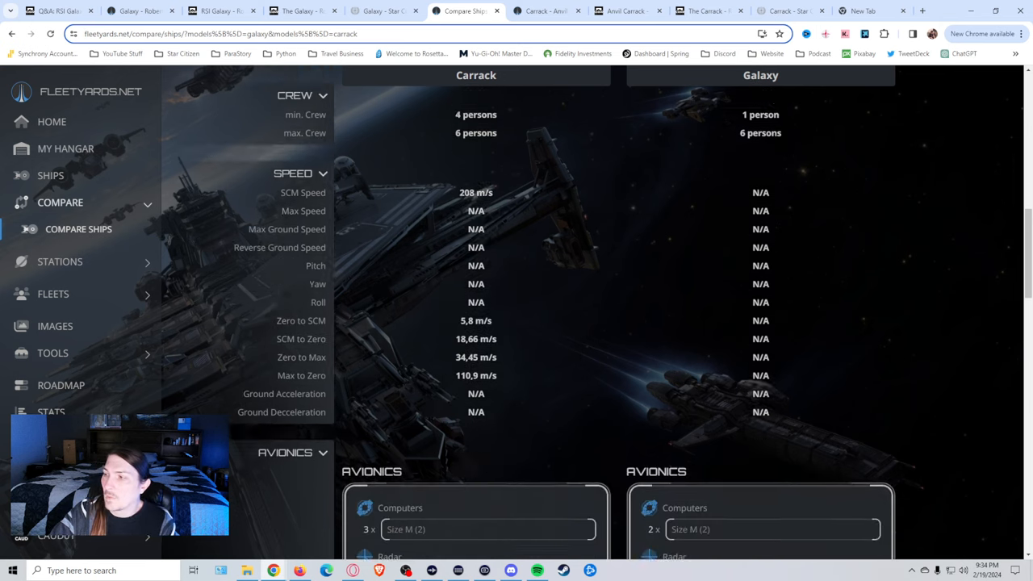
Scroll through avionics, systems, propulsion and thrusters to the weapons section: Carrack's CF-447 Rhino Repeater turrets beside Galaxy's missiles
{"action": "scroll", "scroll_direction": "down", "scroll_amount": 3}
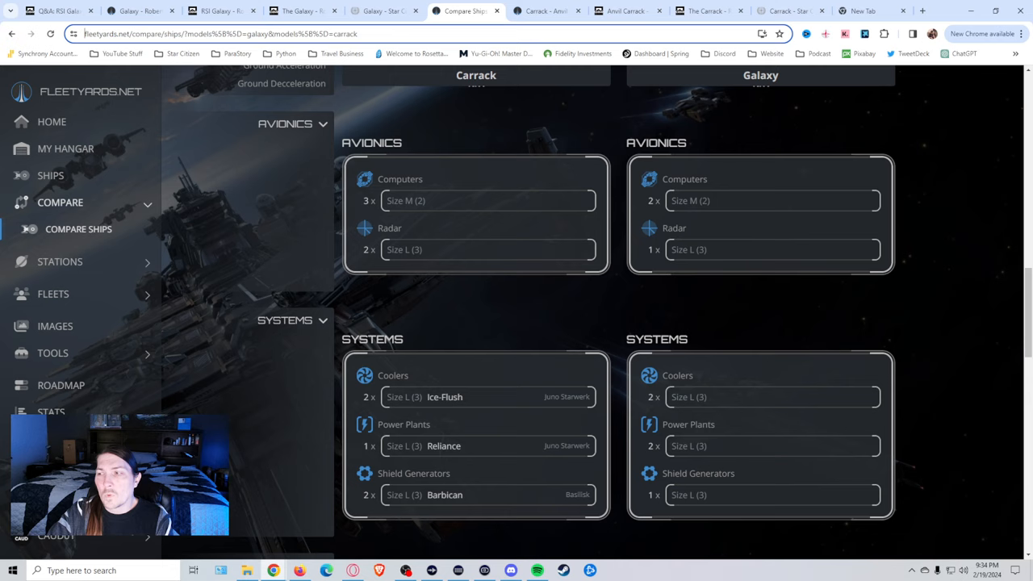
{"action": "scroll", "scroll_direction": "down", "scroll_amount": 3}
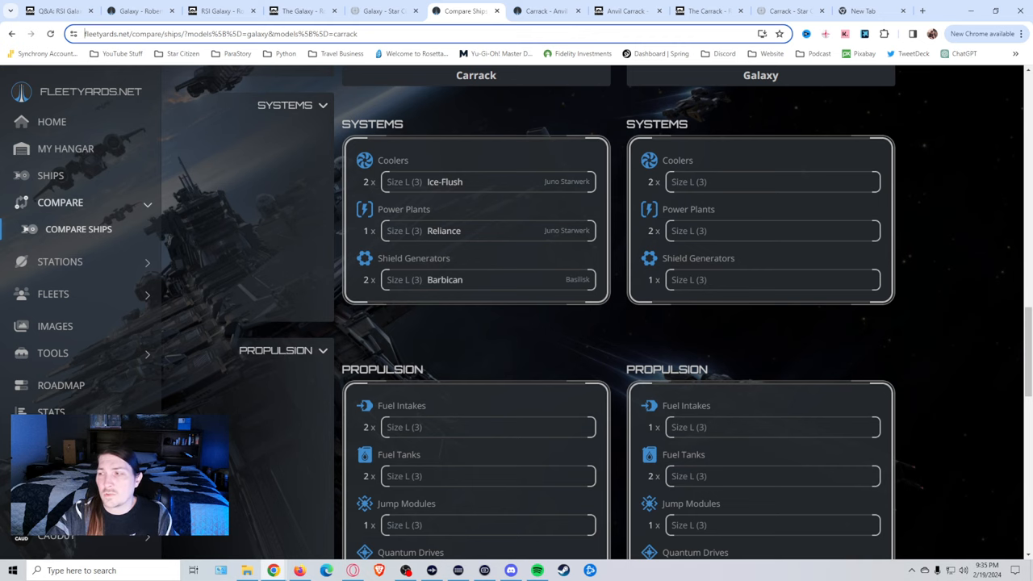
{"action": "scroll", "scroll_direction": "down", "scroll_amount": 3}
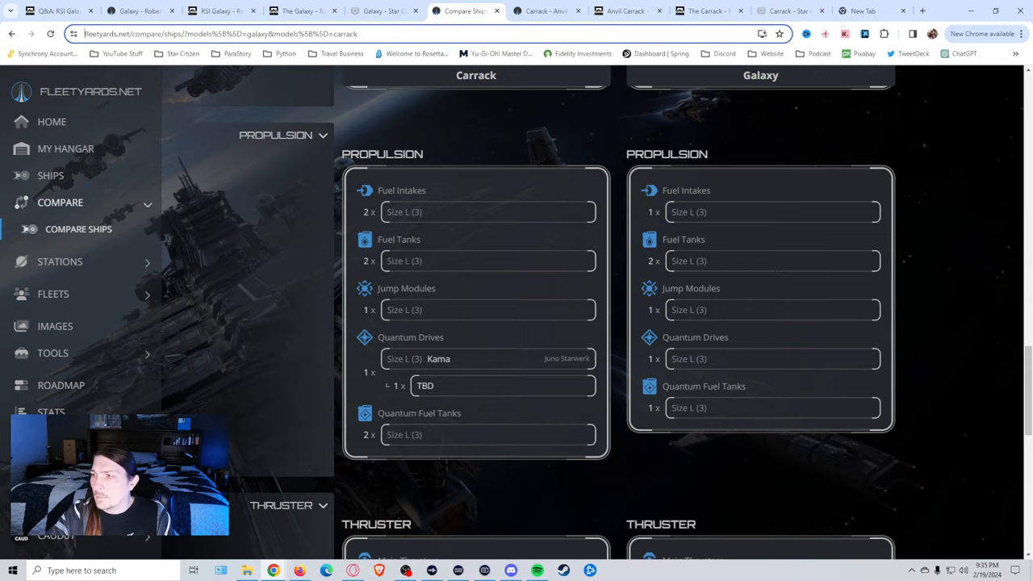
{"action": "scroll", "scroll_direction": "down", "scroll_amount": 3}
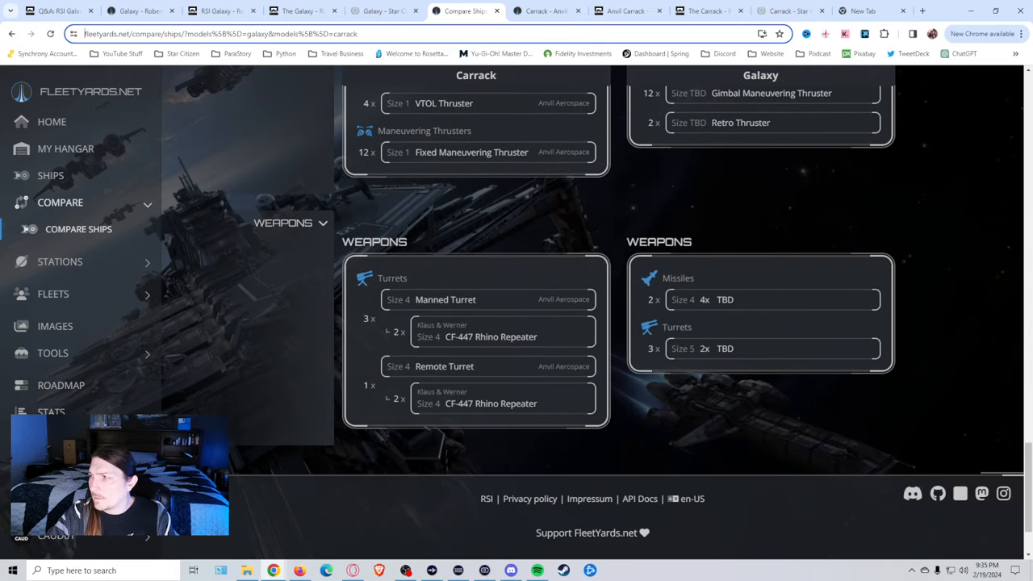
{"action": "scroll", "scroll_direction": "down", "scroll_amount": 3}
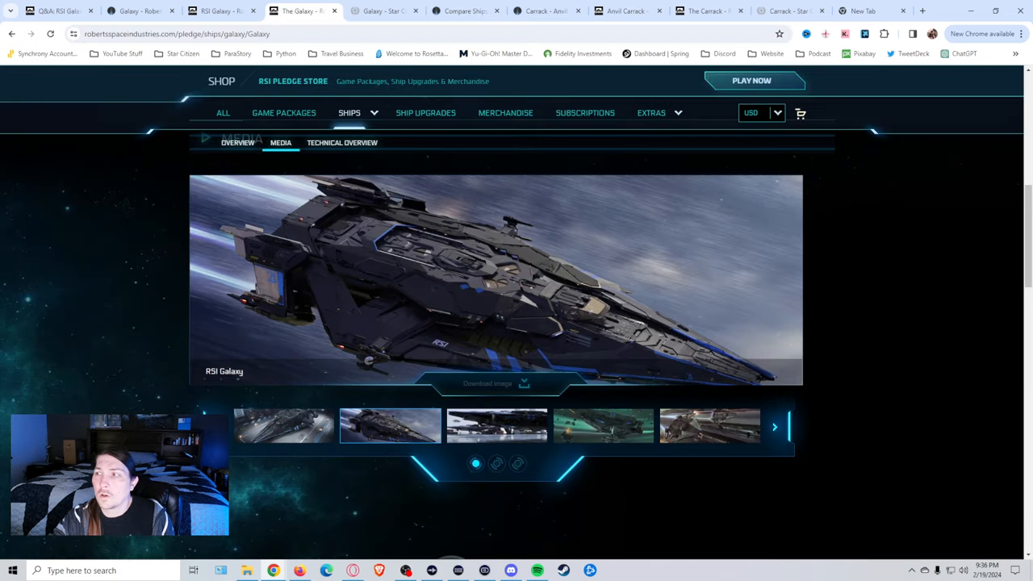
{"action": "mouse_move", "coordinate": [708, 425]}
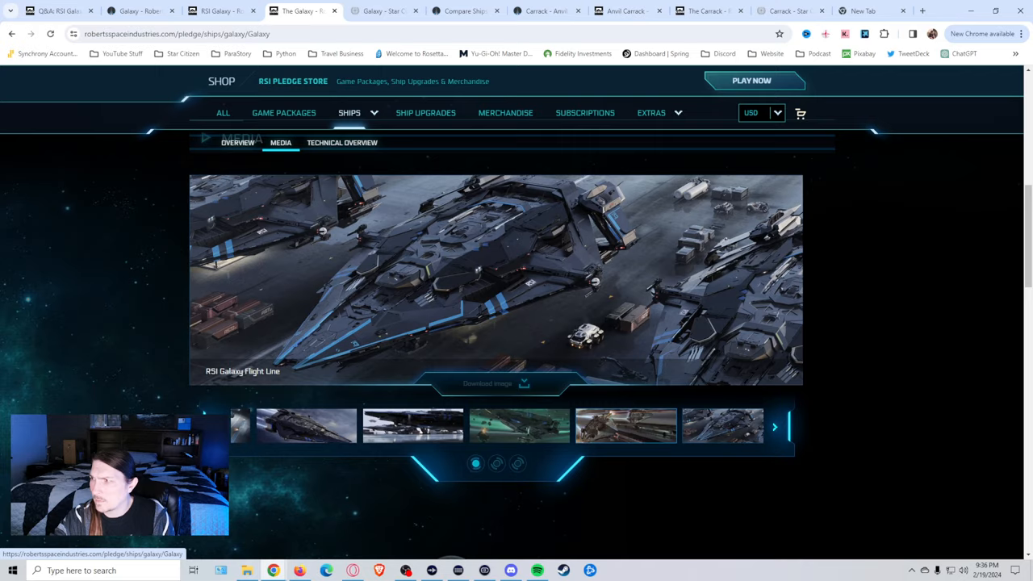
Page the Galaxy pledge media gallery to the RSI Galaxy Hangar image shown large
{"action": "left_click", "coordinate": [772, 427]}
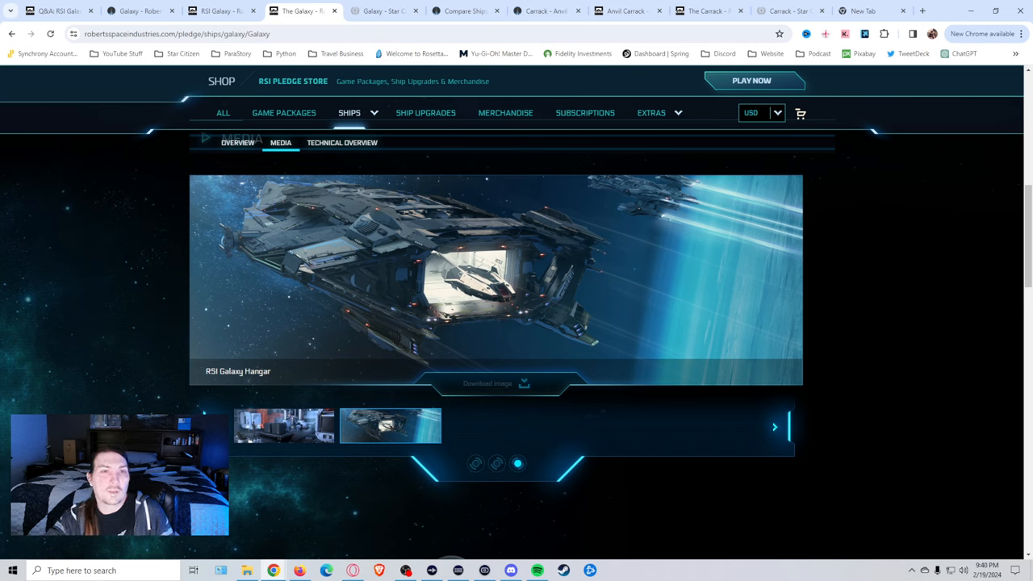
{"action": "left_click", "coordinate": [385, 11]}
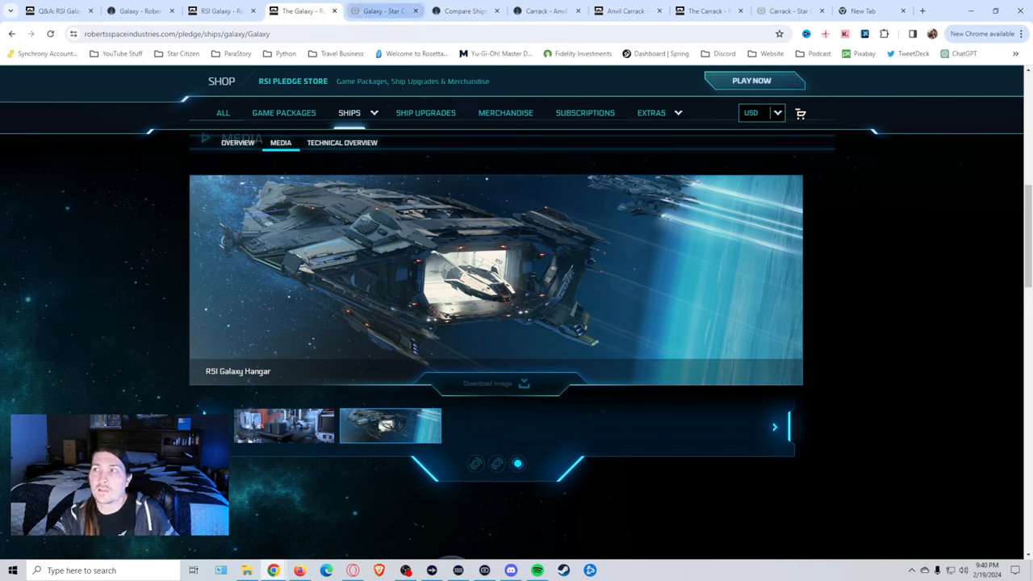